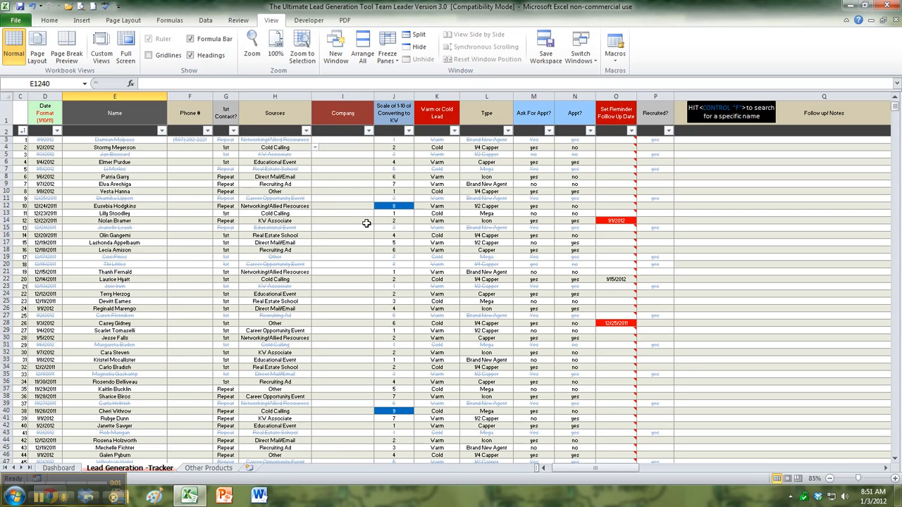
{"action": "mouse_move", "coordinate": [313, 220]}
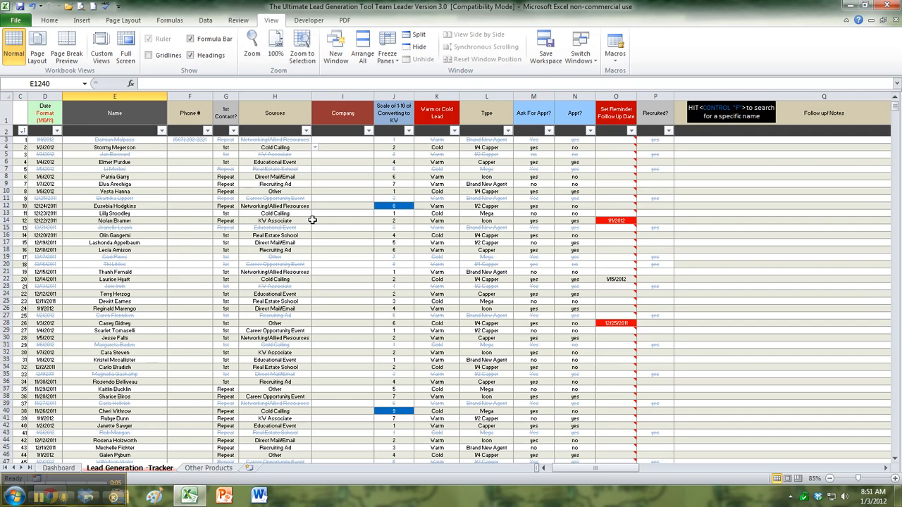
Filter the Recruited? column to exclude blanks so only 'yes' leads remain.
{"action": "scroll", "scroll_direction": "down", "scroll_amount": 3}
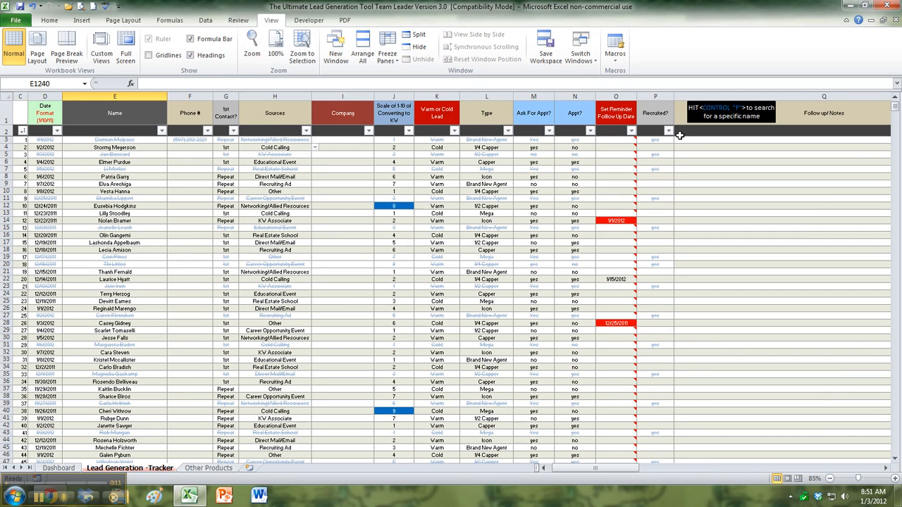
{"action": "mouse_move", "coordinate": [331, 191]}
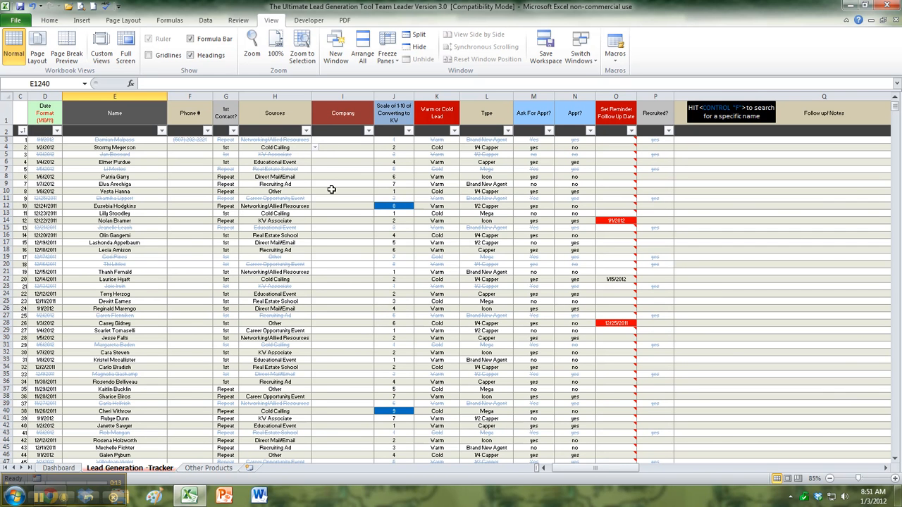
{"action": "left_click", "coordinate": [654, 148]}
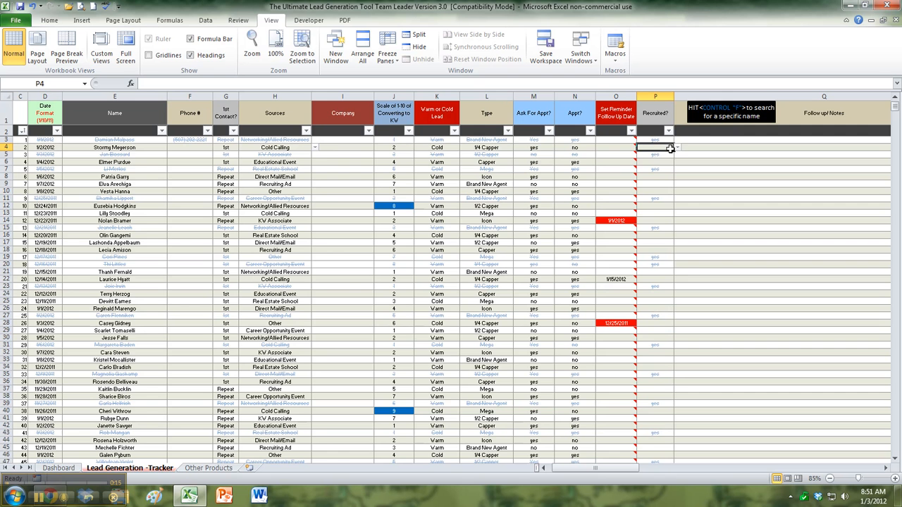
{"action": "left_click", "coordinate": [654, 148]}
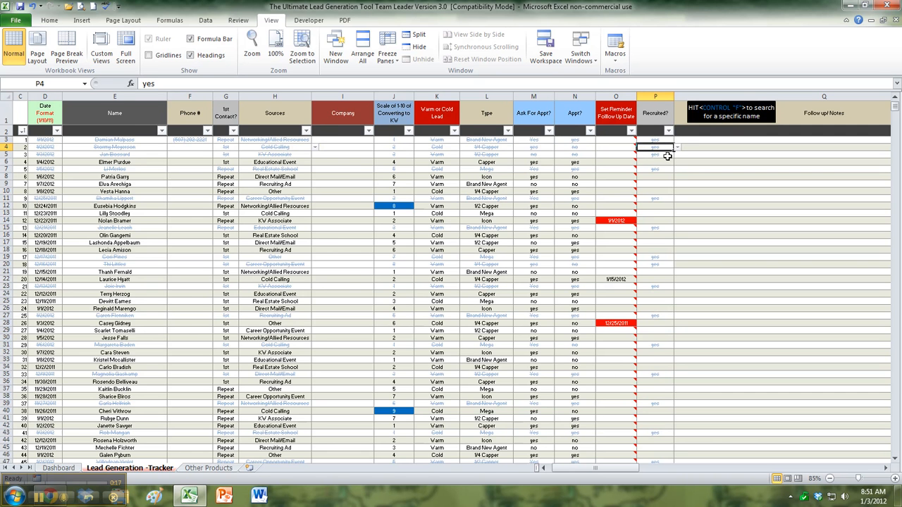
{"action": "mouse_move", "coordinate": [392, 308]}
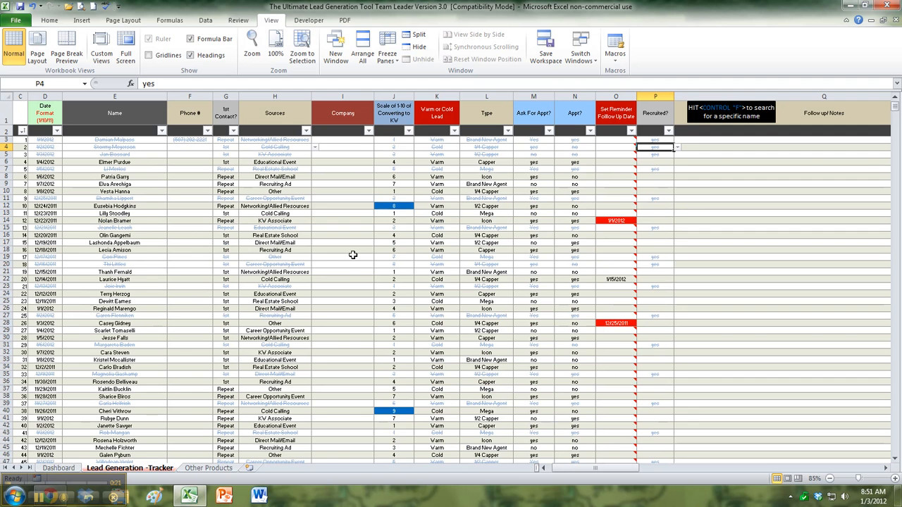
{"action": "mouse_move", "coordinate": [520, 214]}
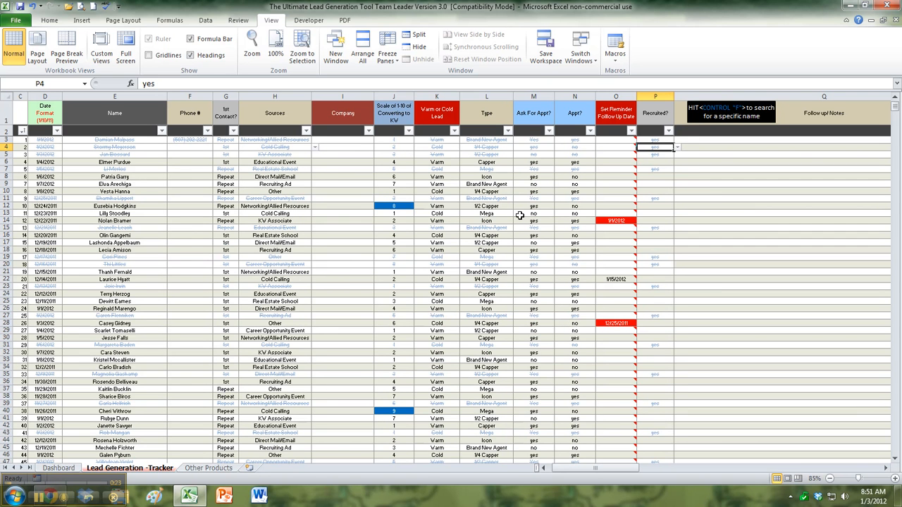
{"action": "mouse_move", "coordinate": [671, 136]}
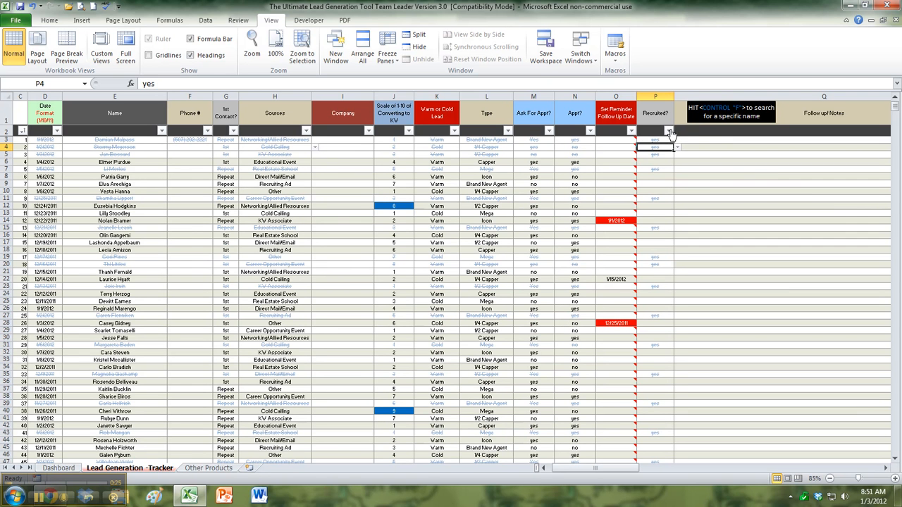
{"action": "left_click", "coordinate": [668, 131]}
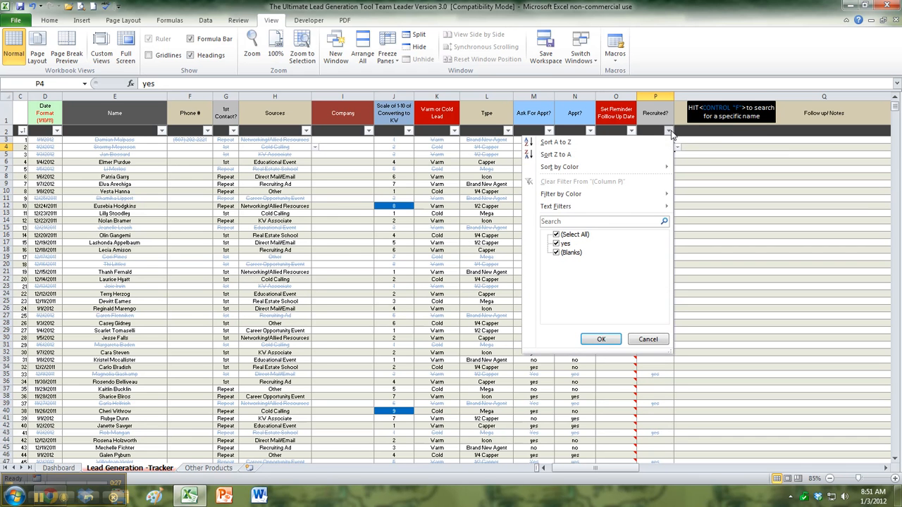
{"action": "left_click", "coordinate": [556, 235]}
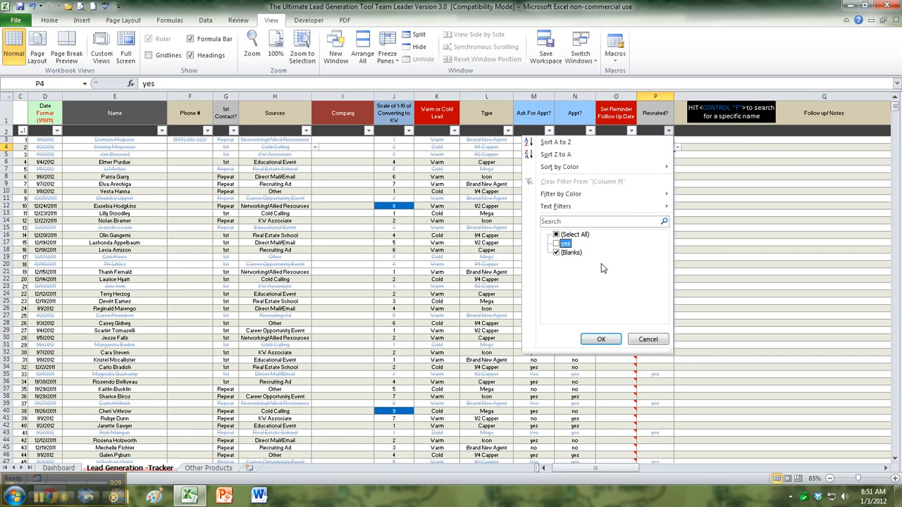
{"action": "left_click", "coordinate": [600, 338]}
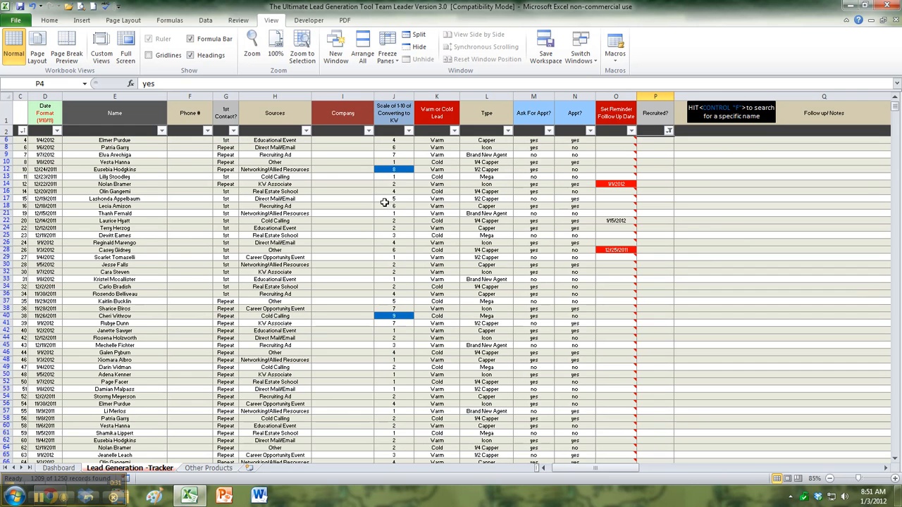
{"action": "mouse_move", "coordinate": [437, 210]}
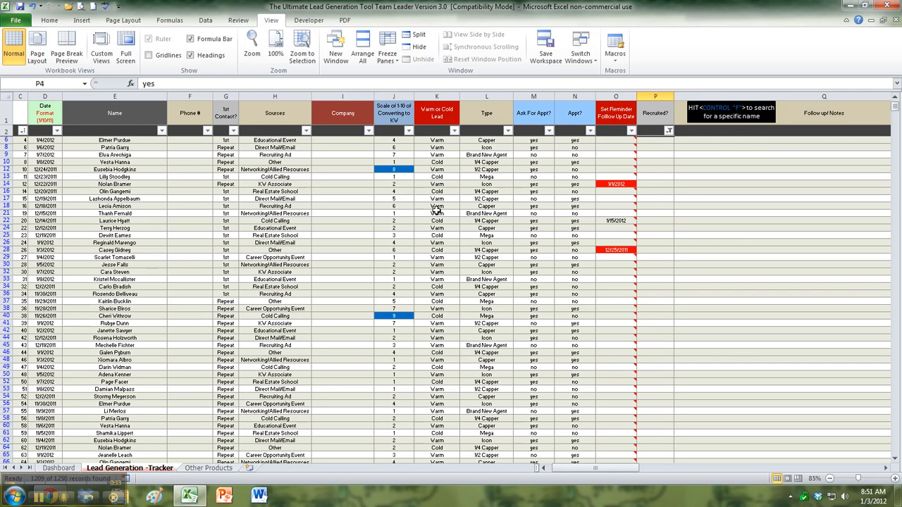
{"action": "mouse_move", "coordinate": [404, 139]}
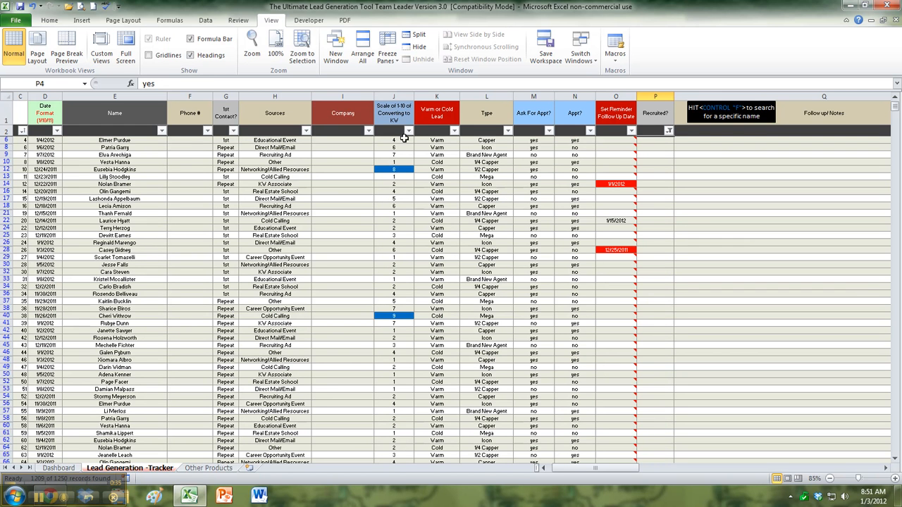
{"action": "mouse_move", "coordinate": [409, 132]}
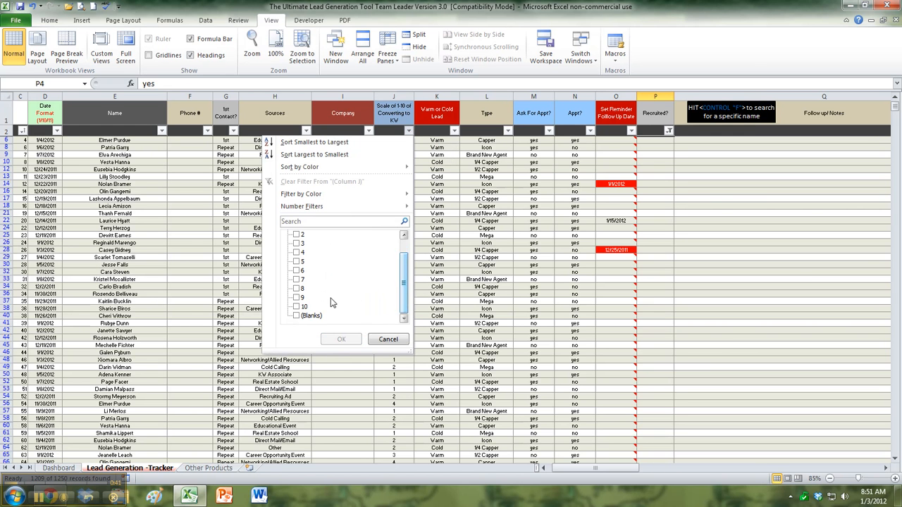
Filter the conversion-score column to scores 9 and 10, leaving five leads.
{"action": "left_click", "coordinate": [296, 288]}
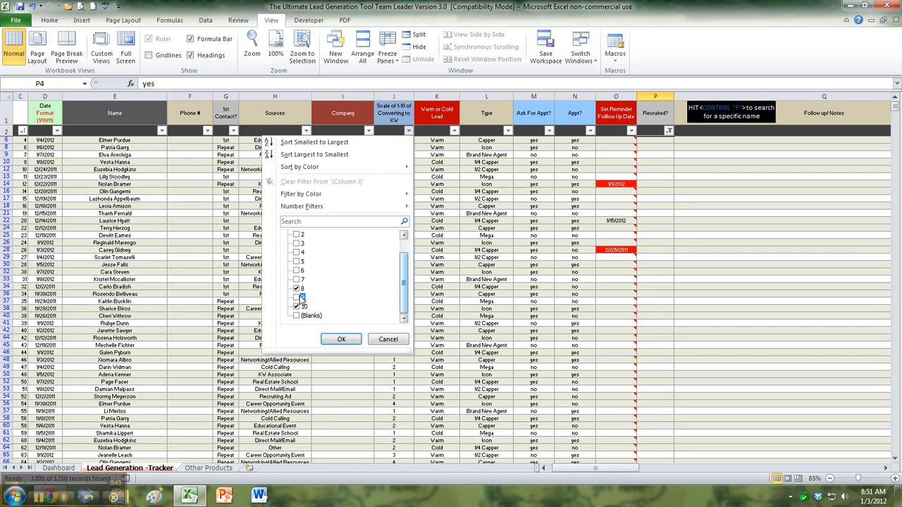
{"action": "left_click", "coordinate": [296, 306]}
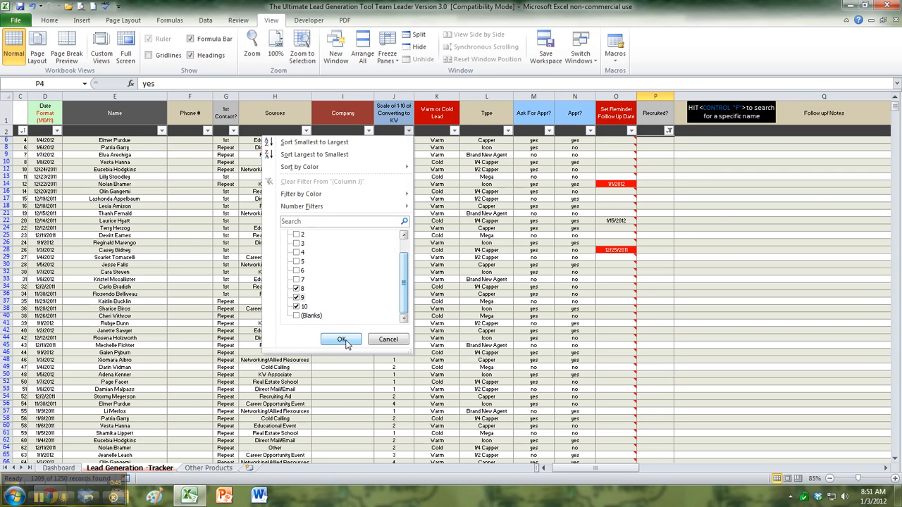
{"action": "left_click", "coordinate": [341, 338]}
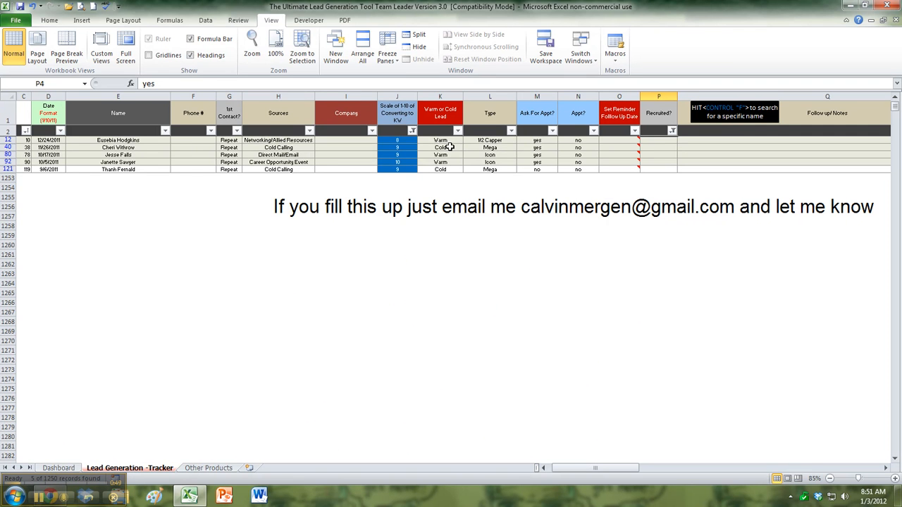
{"action": "mouse_move", "coordinate": [448, 148]}
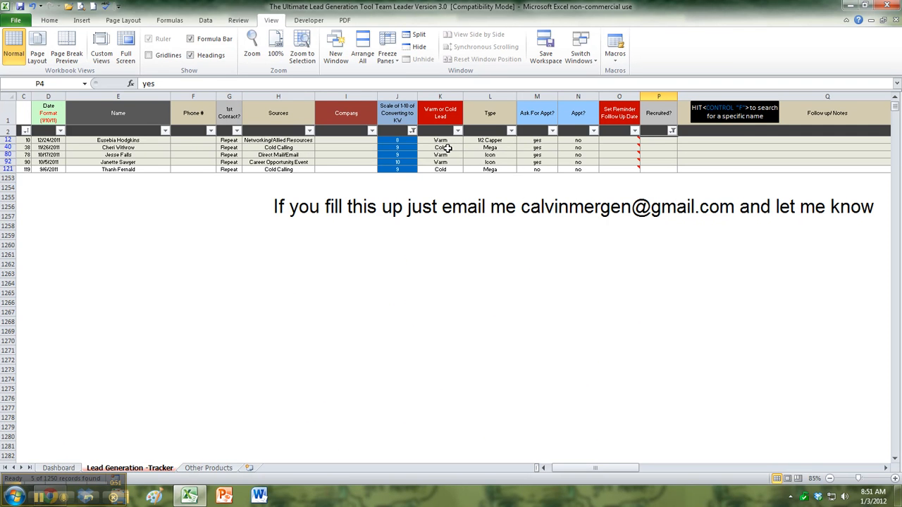
{"action": "mouse_move", "coordinate": [443, 150]}
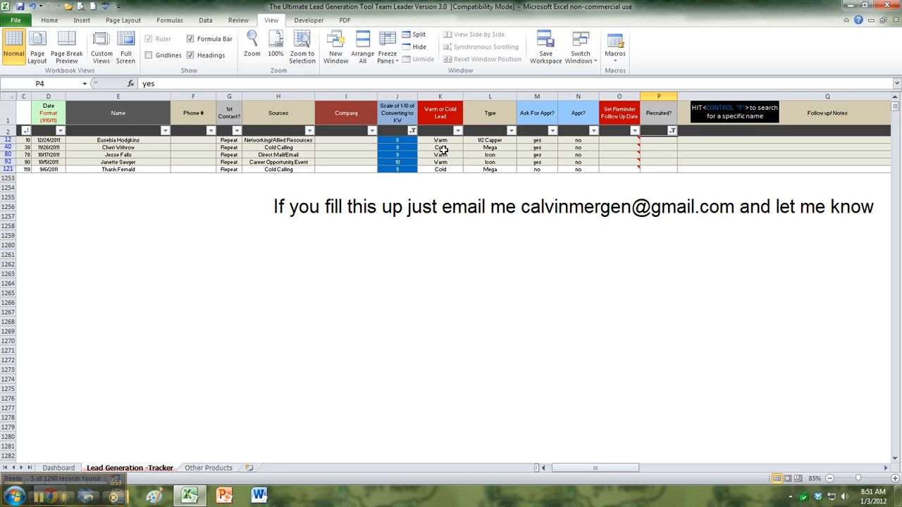
{"action": "left_click", "coordinate": [413, 129]}
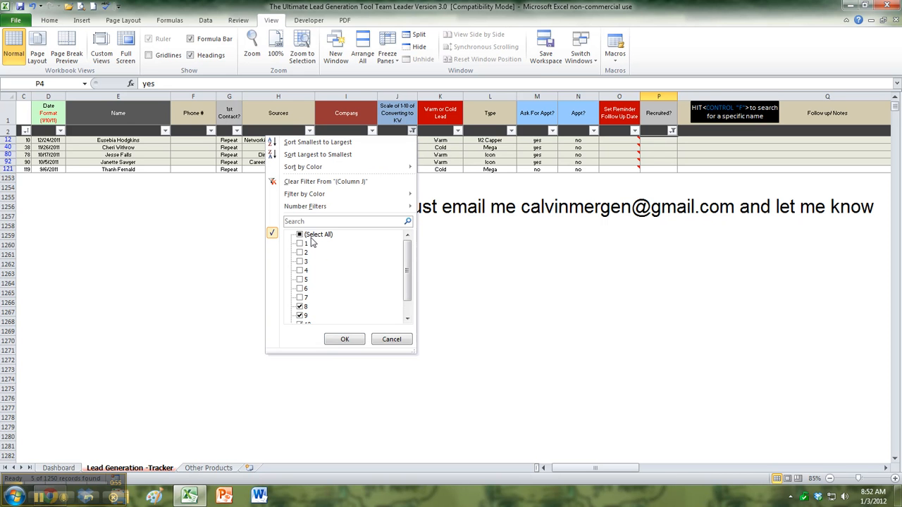
{"action": "left_click", "coordinate": [299, 234]}
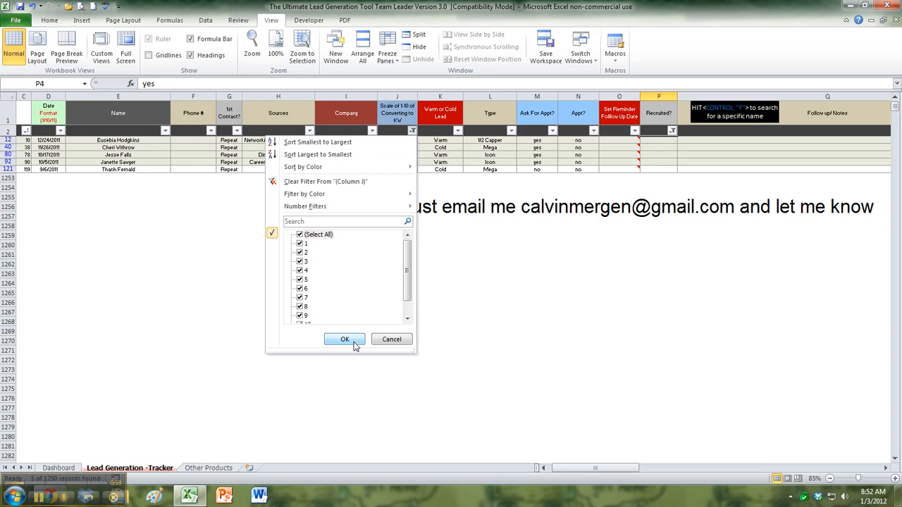
{"action": "left_click", "coordinate": [344, 339]}
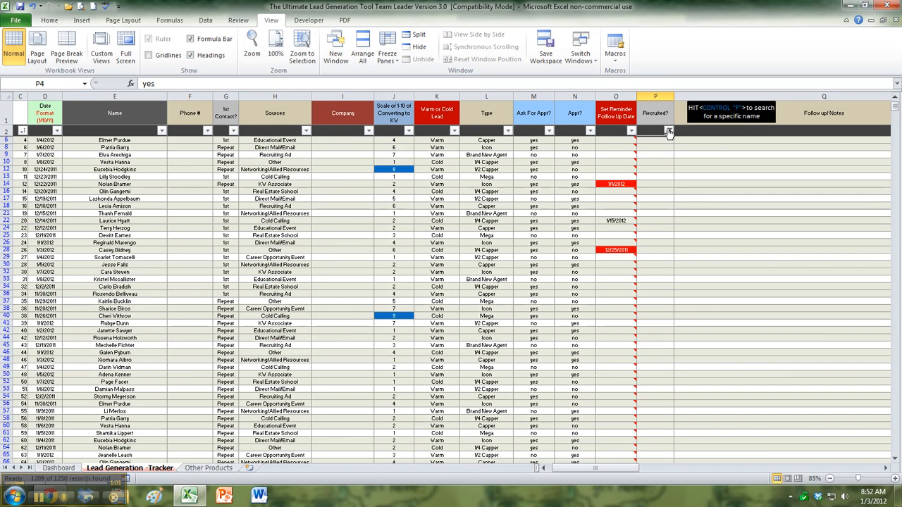
{"action": "mouse_move", "coordinate": [631, 136]}
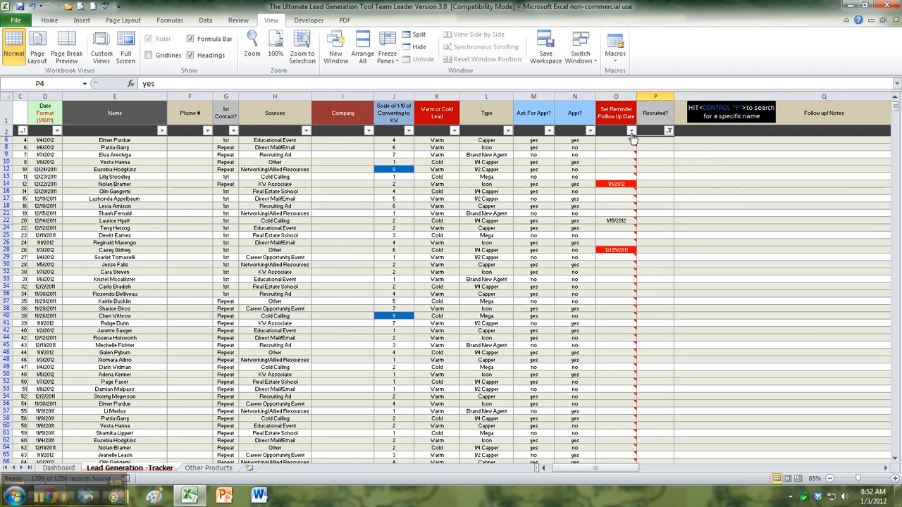
{"action": "left_click", "coordinate": [632, 131]}
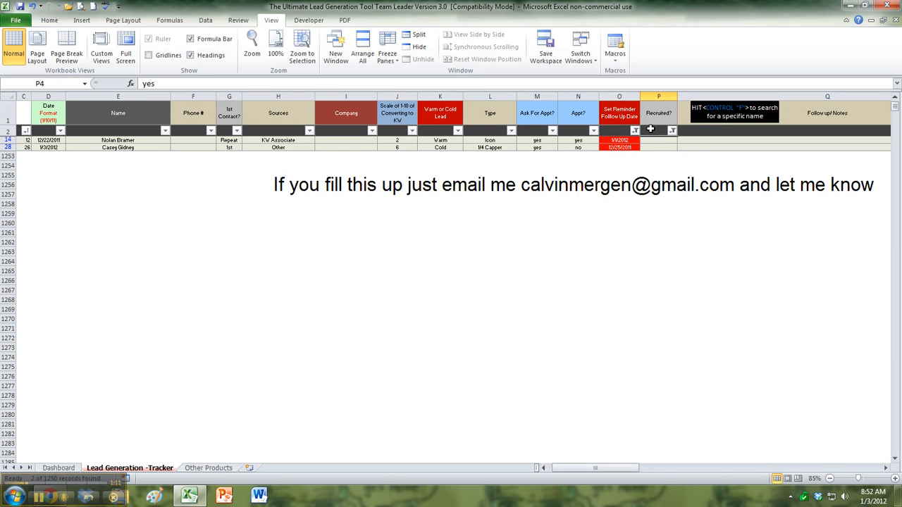
{"action": "left_click", "coordinate": [635, 129]}
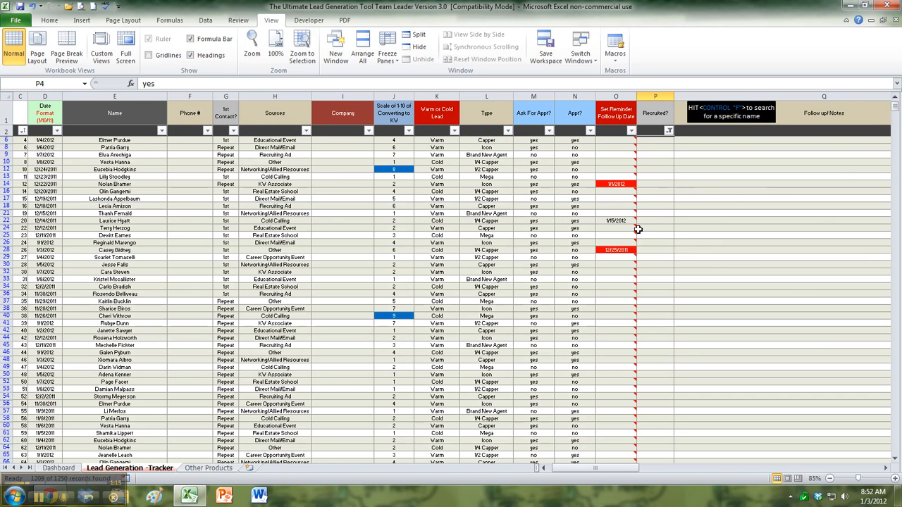
{"action": "mouse_move", "coordinate": [614, 224]}
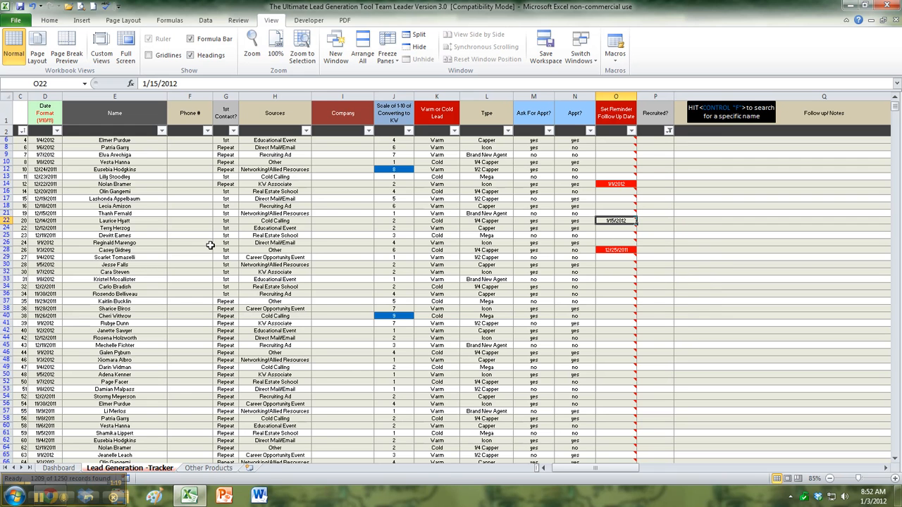
{"action": "mouse_move", "coordinate": [256, 128]}
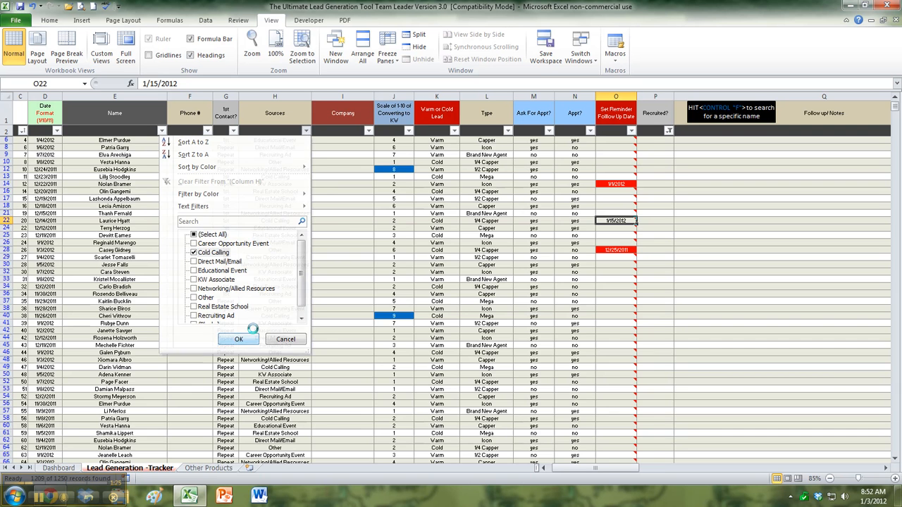
{"action": "left_click", "coordinate": [238, 338]}
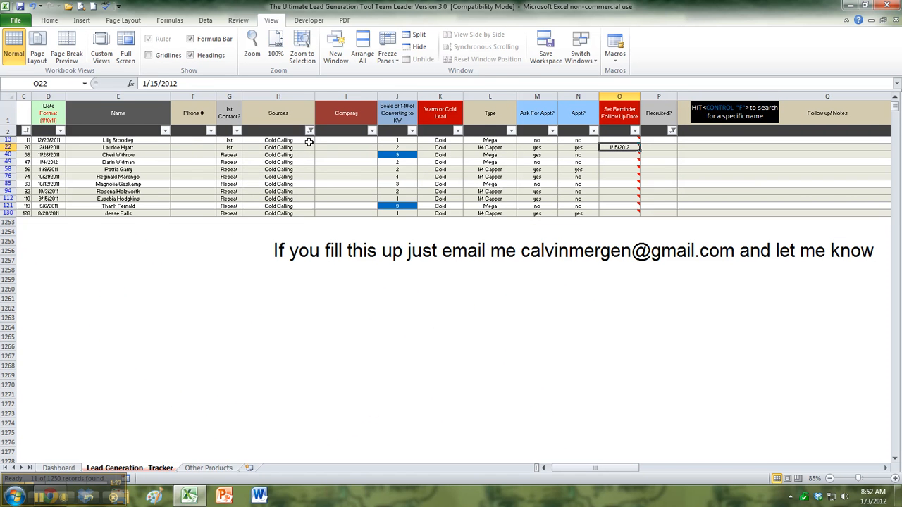
{"action": "left_click", "coordinate": [308, 129]}
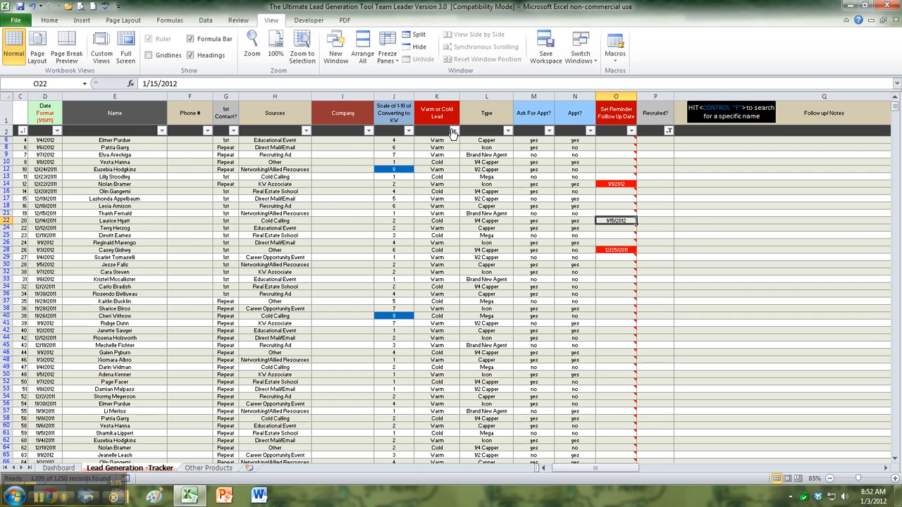
Filter the Type column to keep only Icon and Mega leads.
{"action": "left_click", "coordinate": [508, 131]}
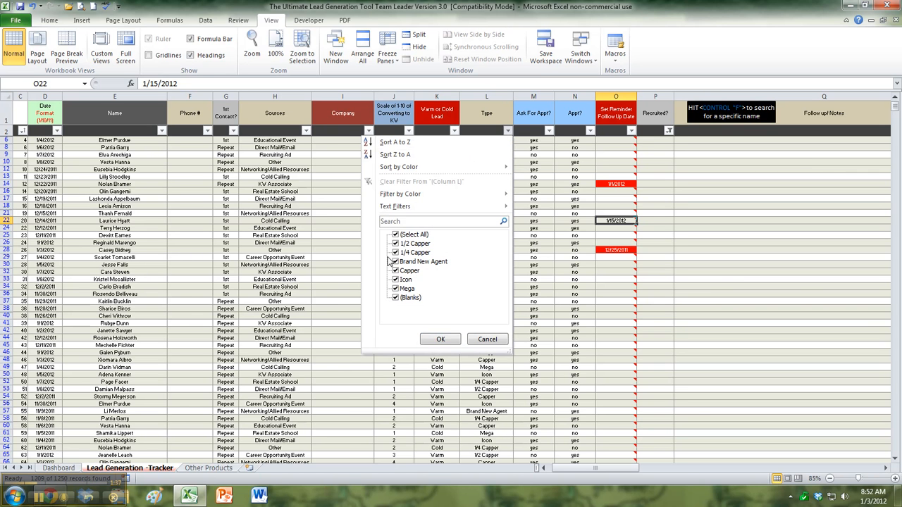
{"action": "left_click", "coordinate": [409, 271]}
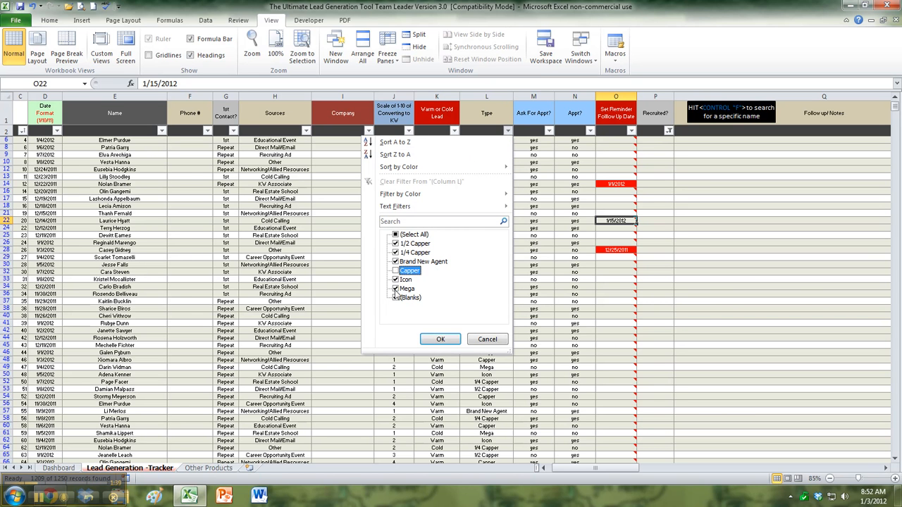
{"action": "left_click", "coordinate": [439, 338]}
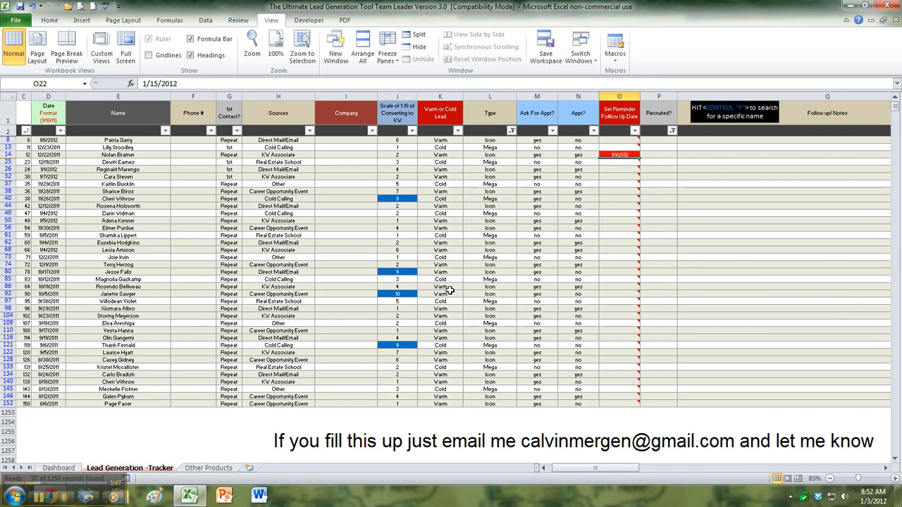
Mark the row 26 lead as 'yes' under Resolved via its cell dropdown.
{"action": "left_click", "coordinate": [679, 169]}
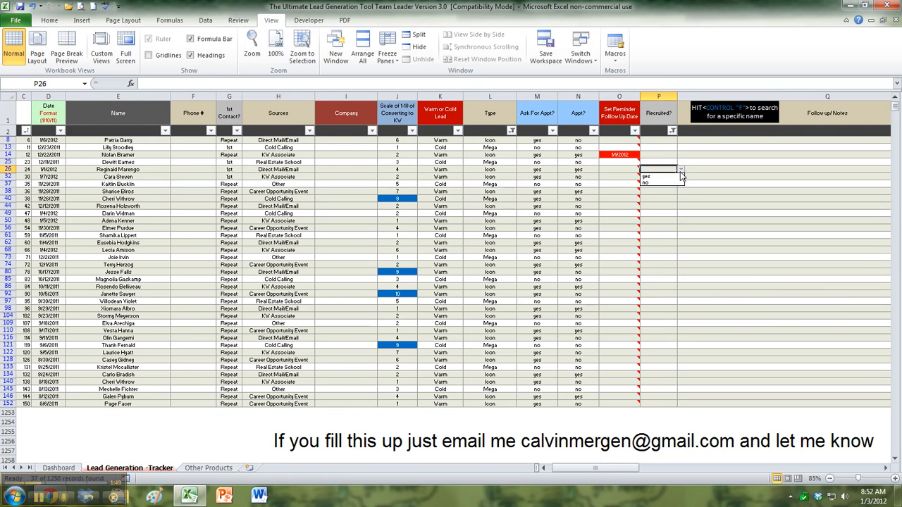
{"action": "left_click", "coordinate": [646, 175]}
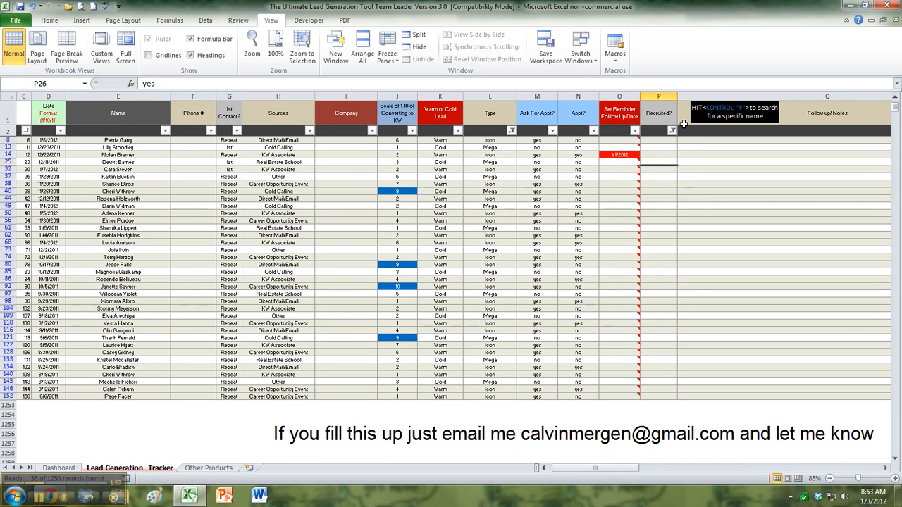
Filter the Resolved column to exclude blanks, keeping only leads marked 'yes'.
{"action": "left_click", "coordinate": [671, 131]}
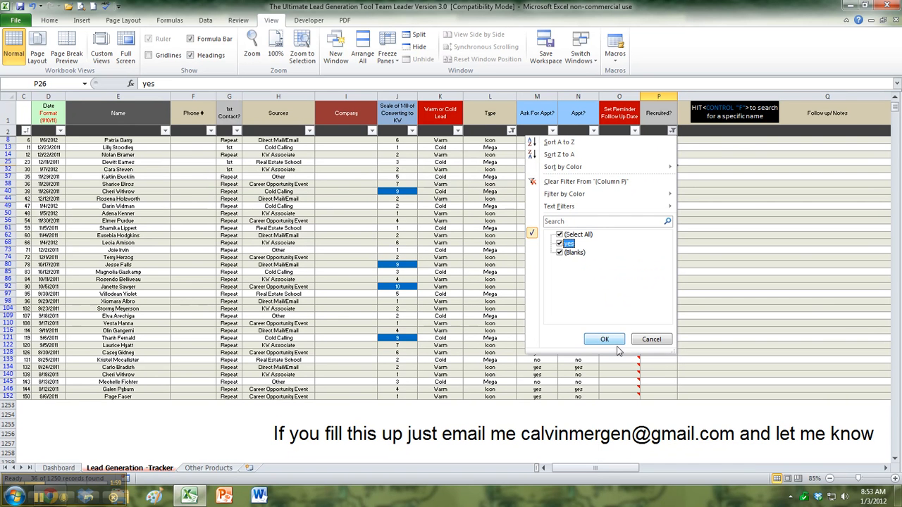
{"action": "left_click", "coordinate": [604, 338]}
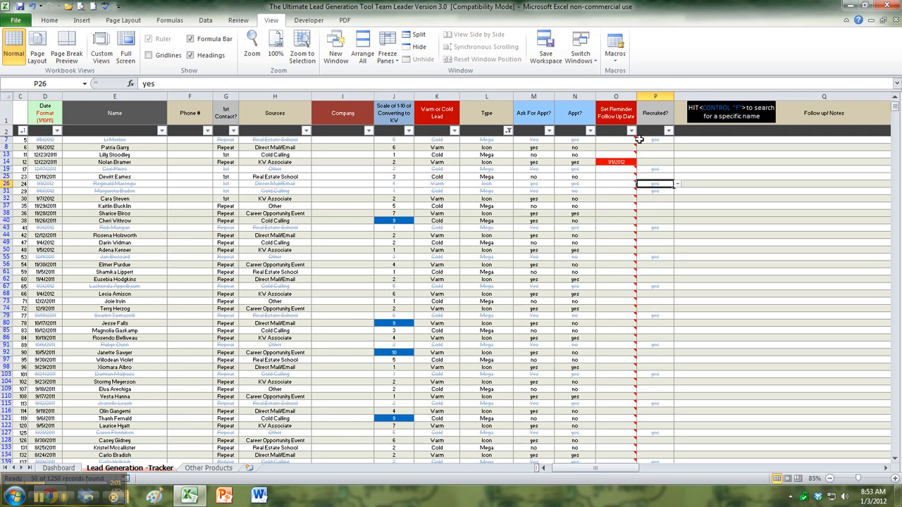
{"action": "left_click", "coordinate": [668, 131]}
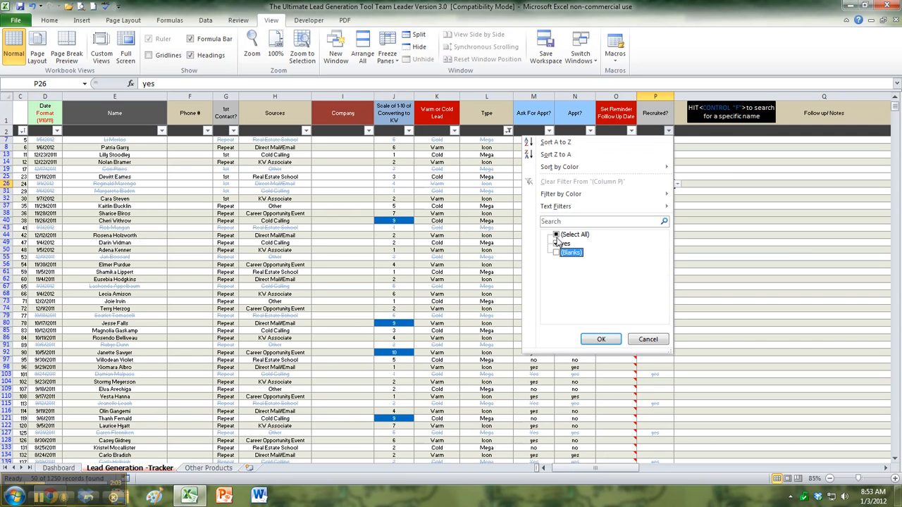
{"action": "left_click", "coordinate": [556, 243]}
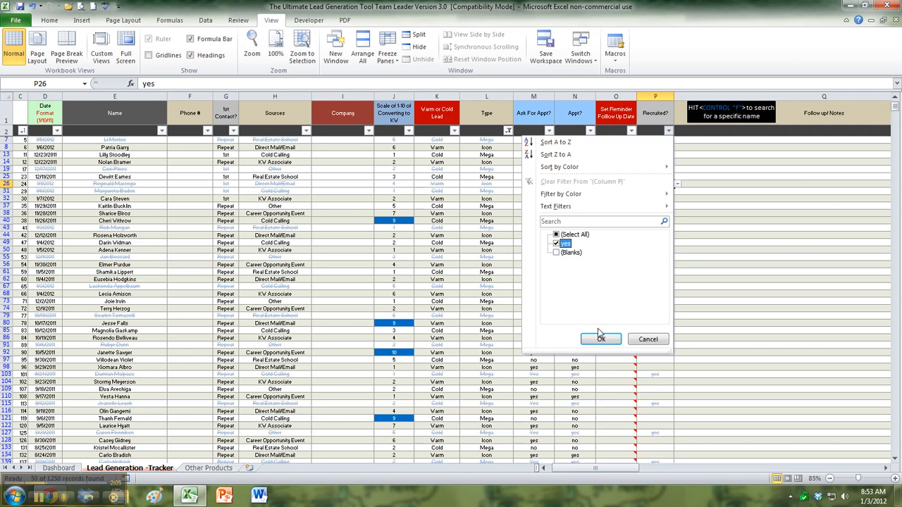
{"action": "left_click", "coordinate": [600, 338]}
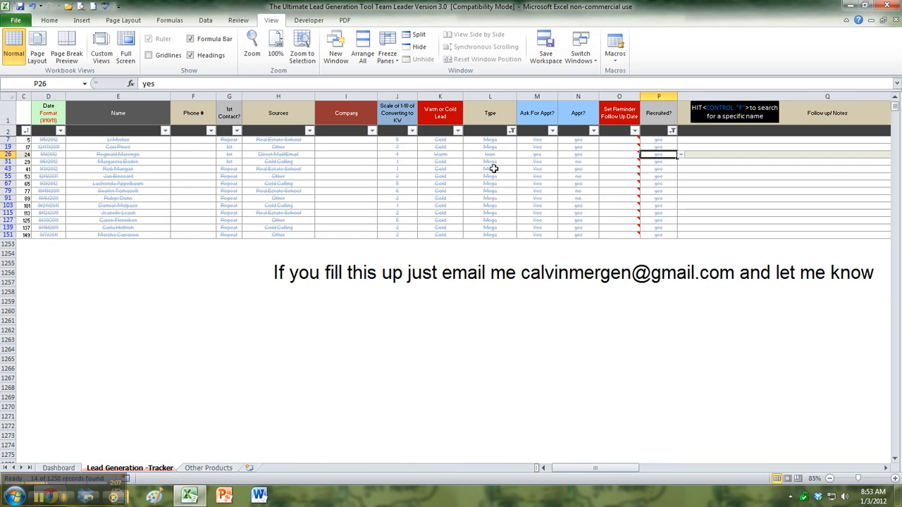
Widen the Type column filter to include more lead types.
{"action": "left_click", "coordinate": [510, 130]}
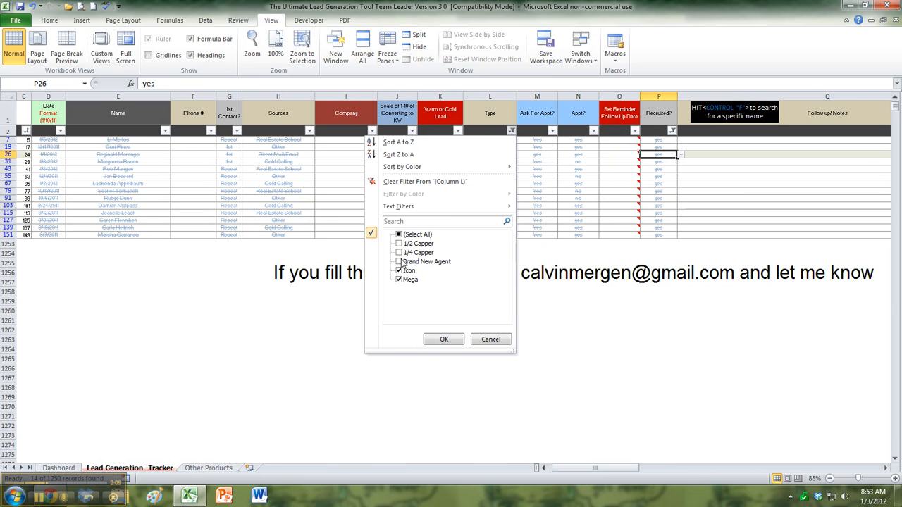
{"action": "left_click", "coordinate": [443, 339]}
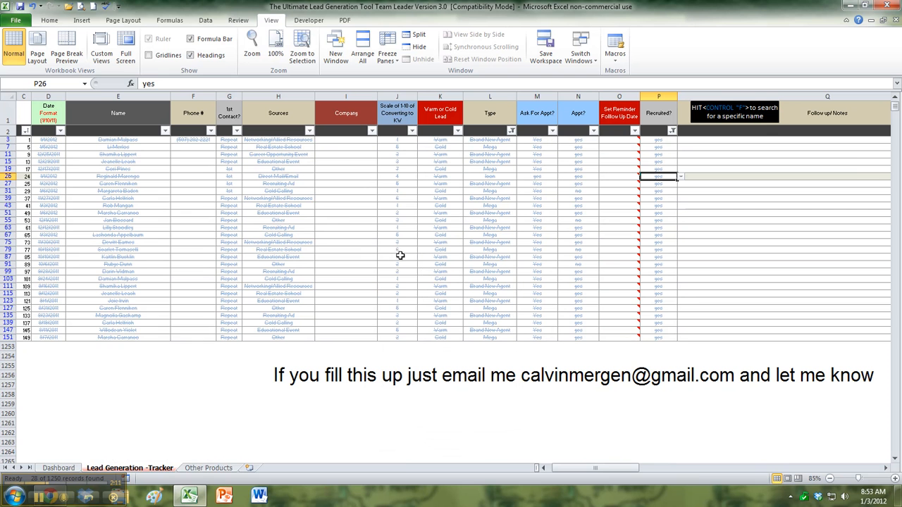
{"action": "mouse_move", "coordinate": [263, 439]}
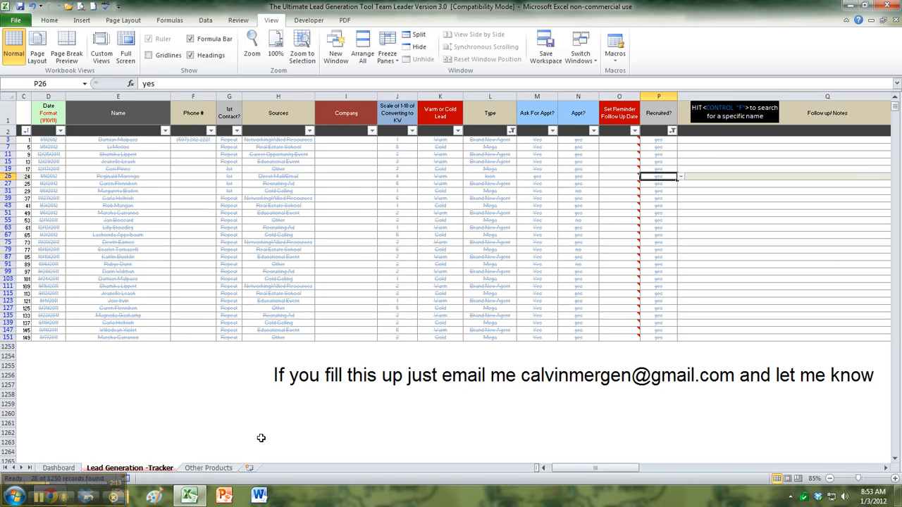